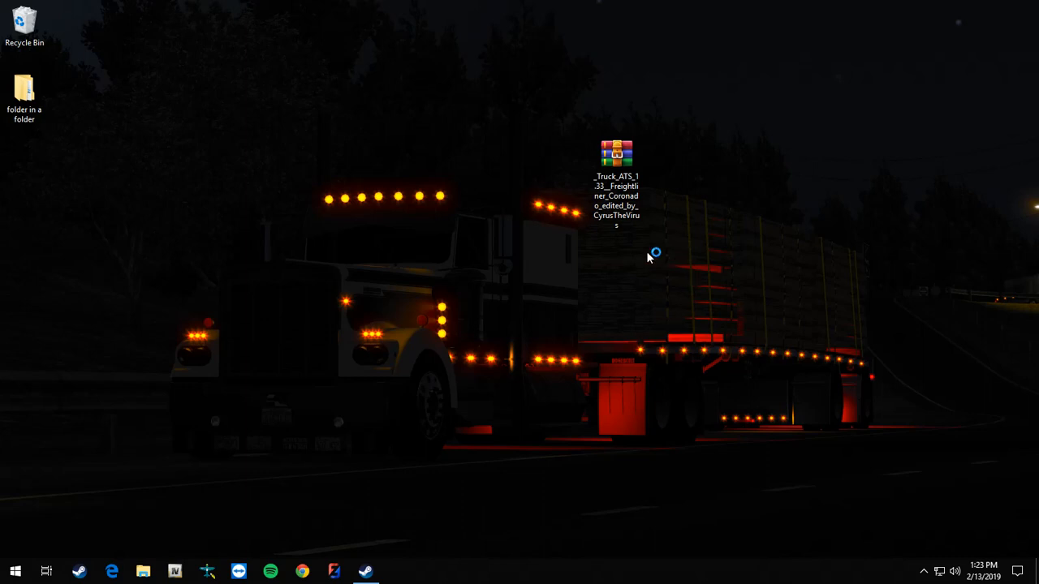
mouse_move(660, 166)
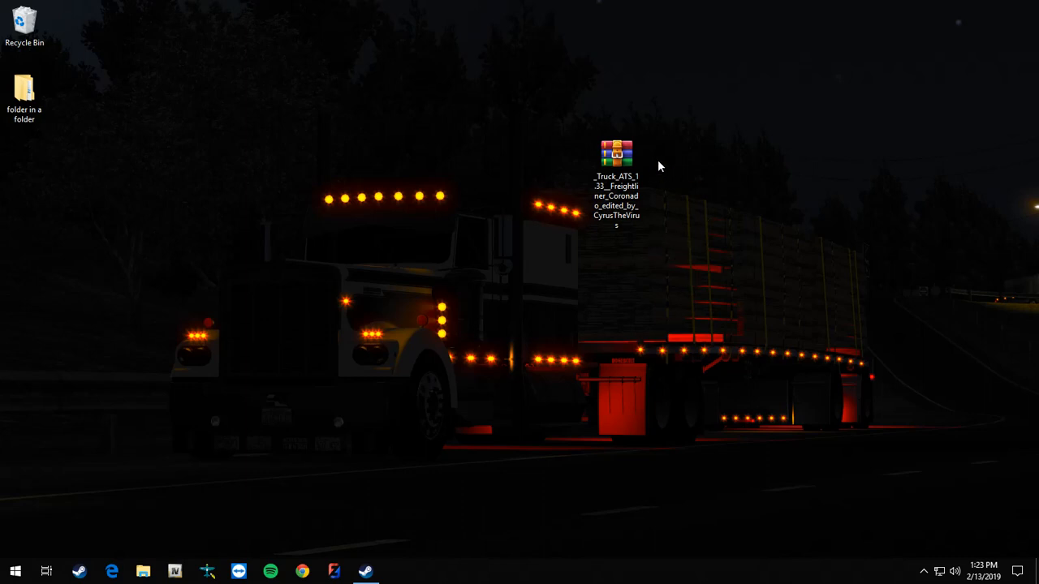
Open the _Truck_ATS_1.33 Freightliner Coronado .scs archive from the desktop in WinRAR.
click(616, 154)
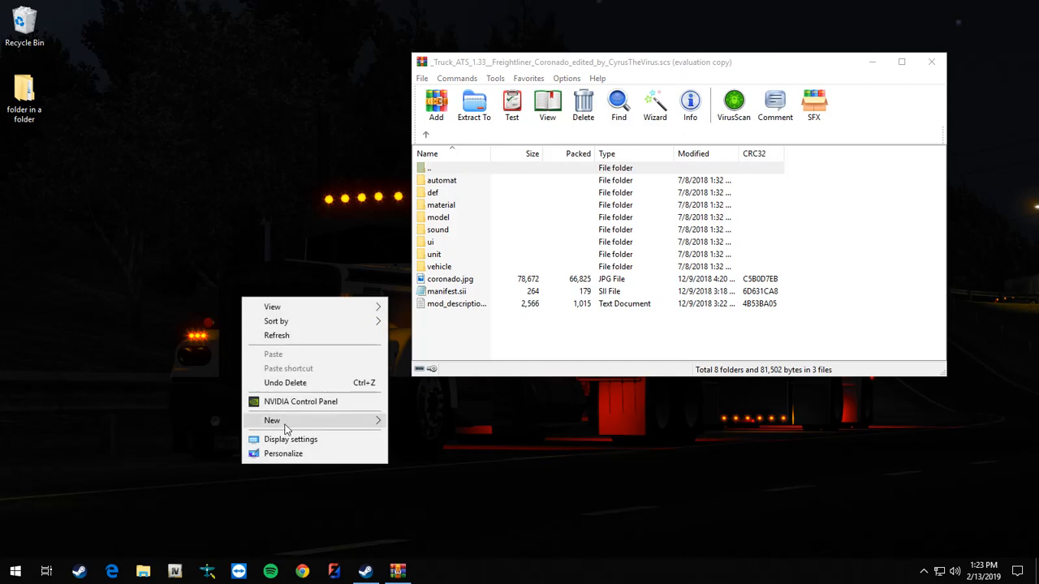
Create a new desktop folder named freightliner and open it.
click(272, 421)
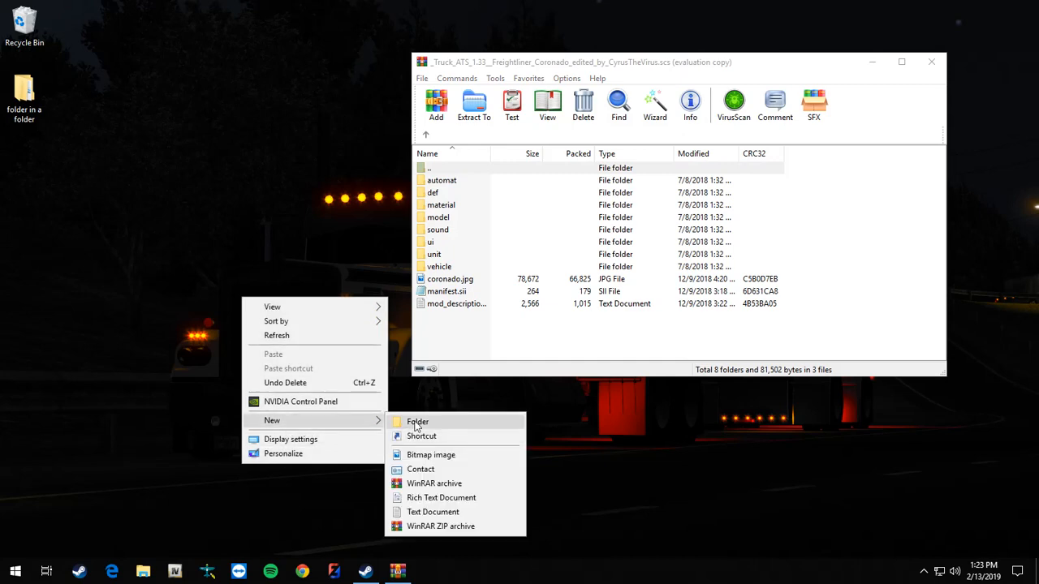
click(417, 421)
text(freightliner)
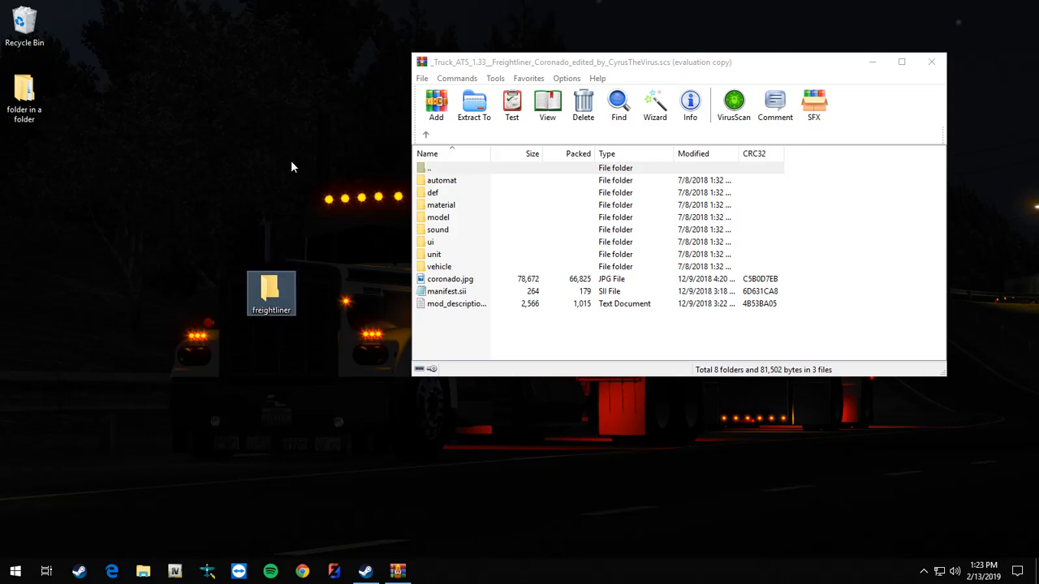
double_click(271, 292)
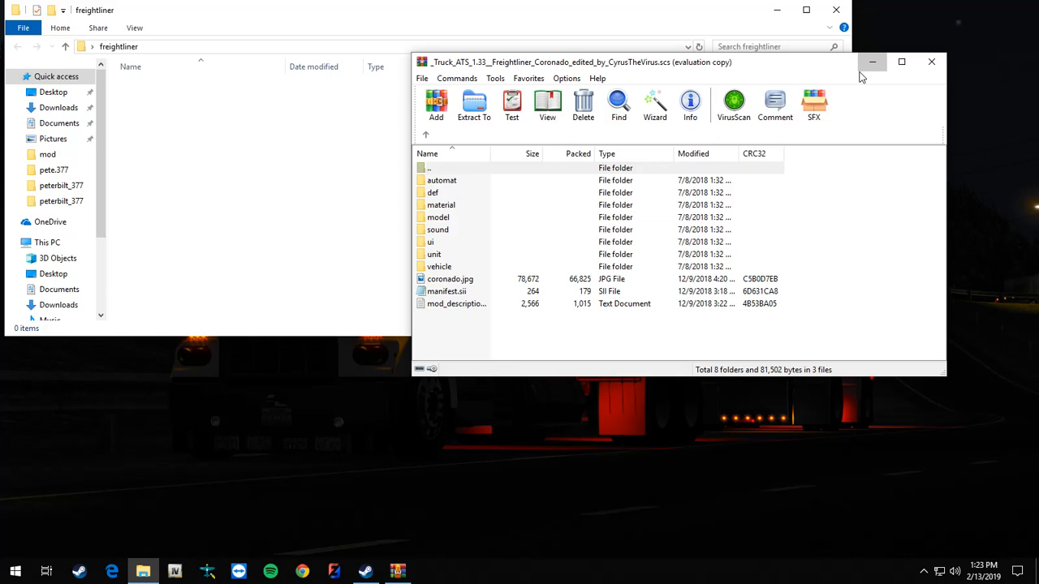
Drag all archive contents from WinRAR into freightliner, then close the archive.
click(614, 167)
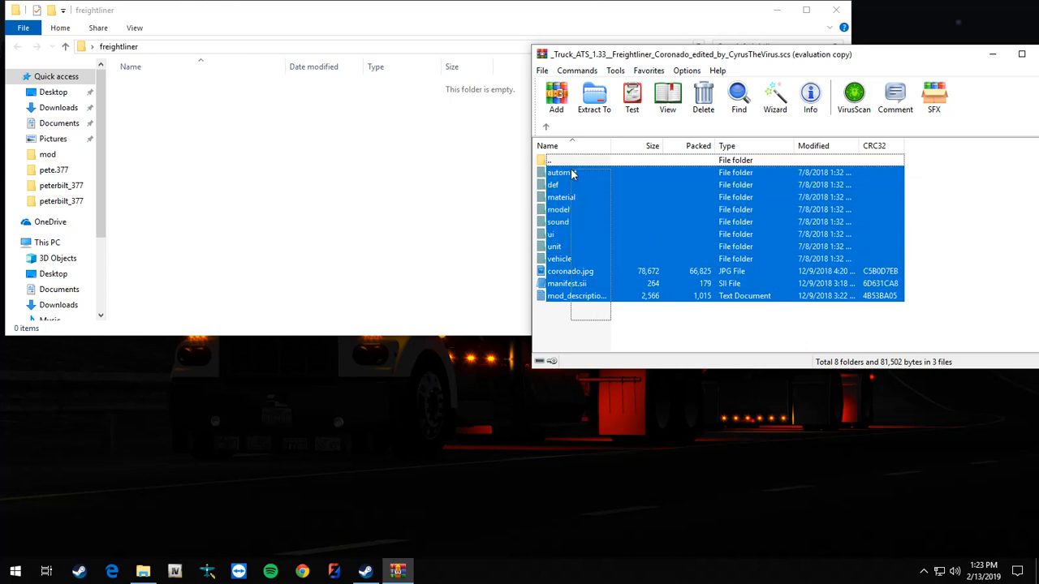
click(593, 98)
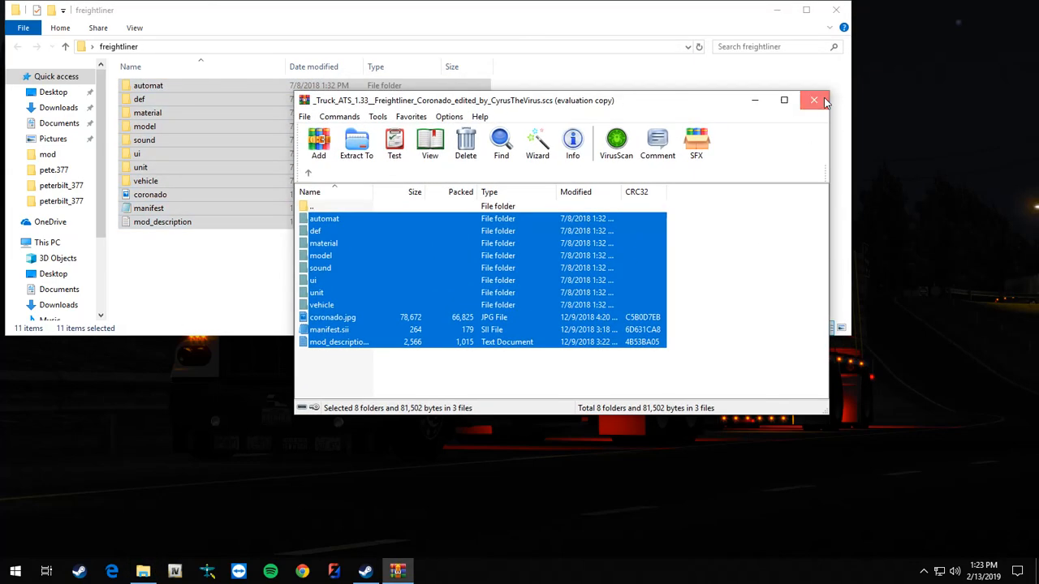
click(813, 100)
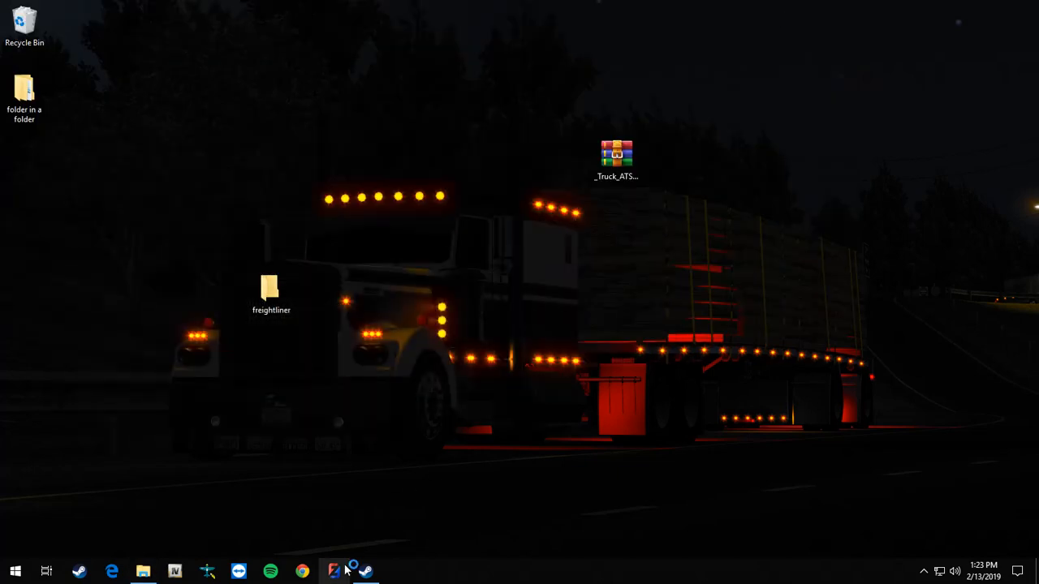
Launch ZModeler 3 from the taskbar and choose File > Import.
click(335, 570)
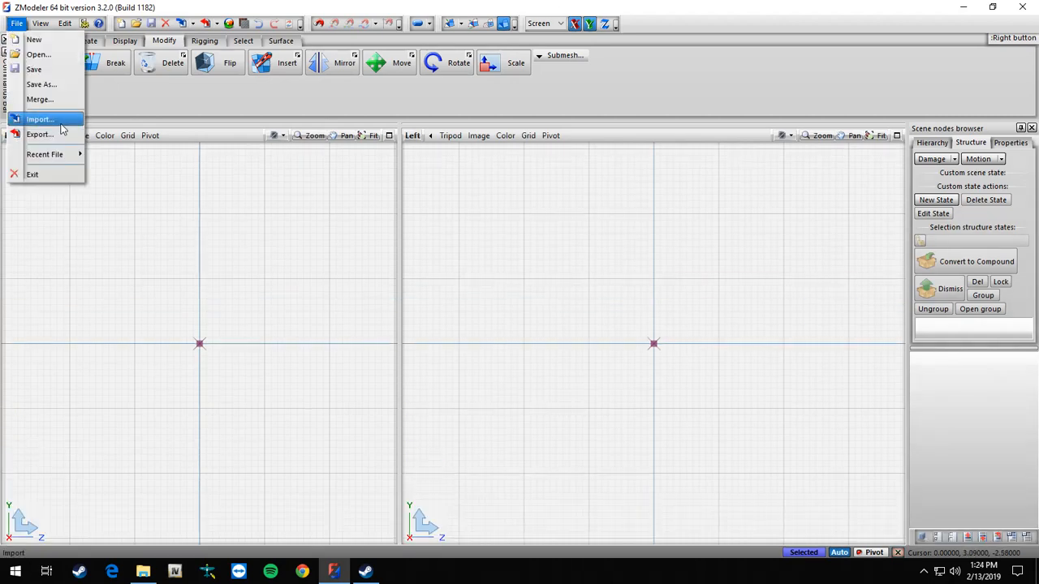
click(40, 120)
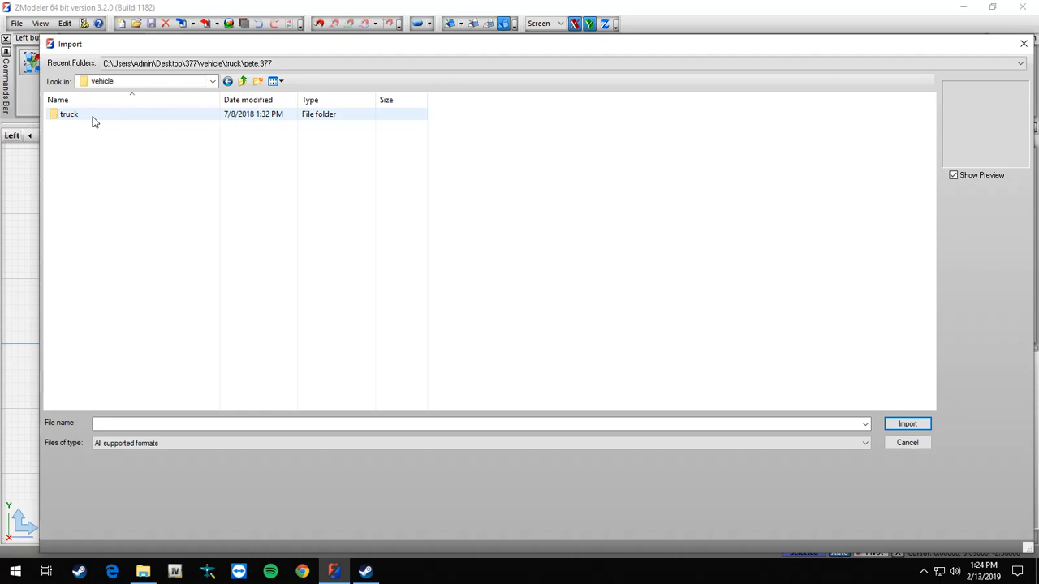
Browse into the truck and freightliner_coronado folders and pick truck.pmd.
double_click(69, 114)
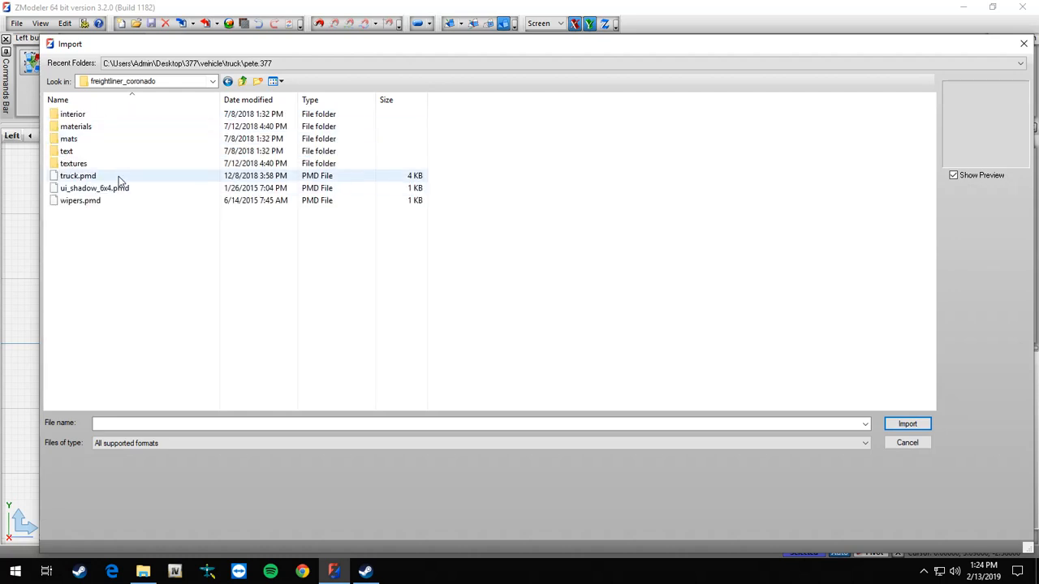
click(78, 176)
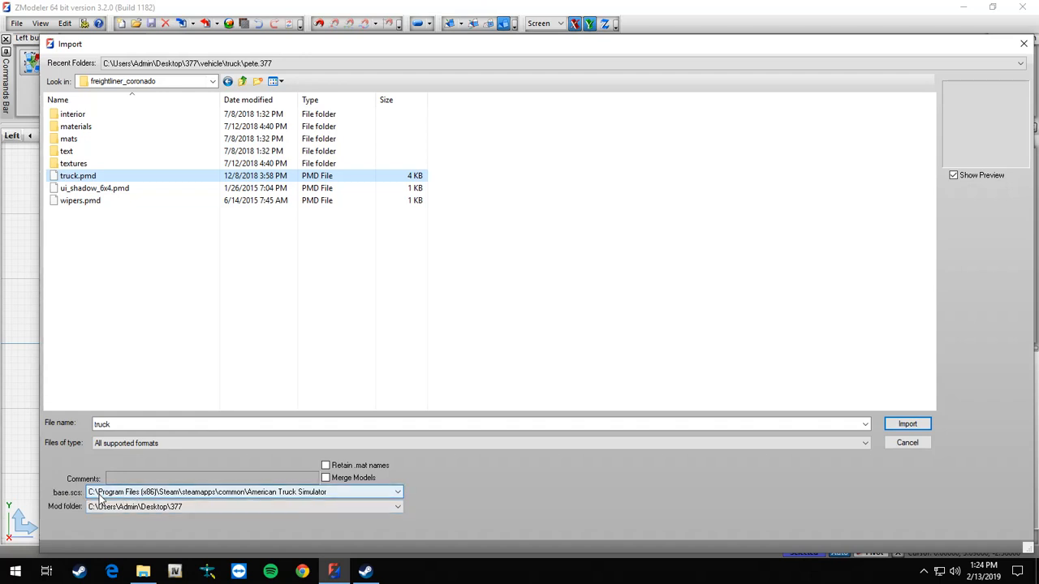
mouse_move(185, 499)
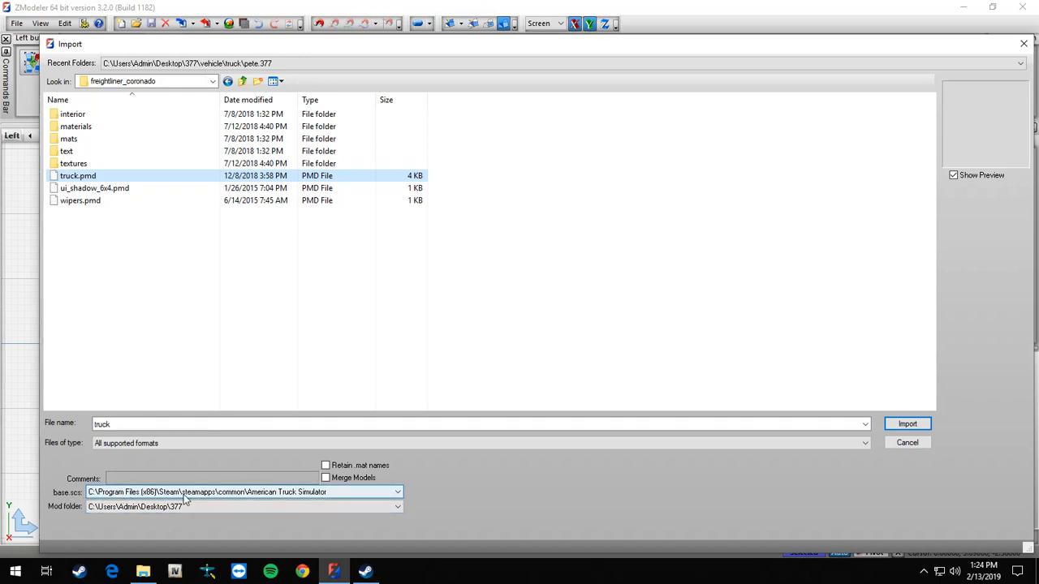
mouse_move(224, 502)
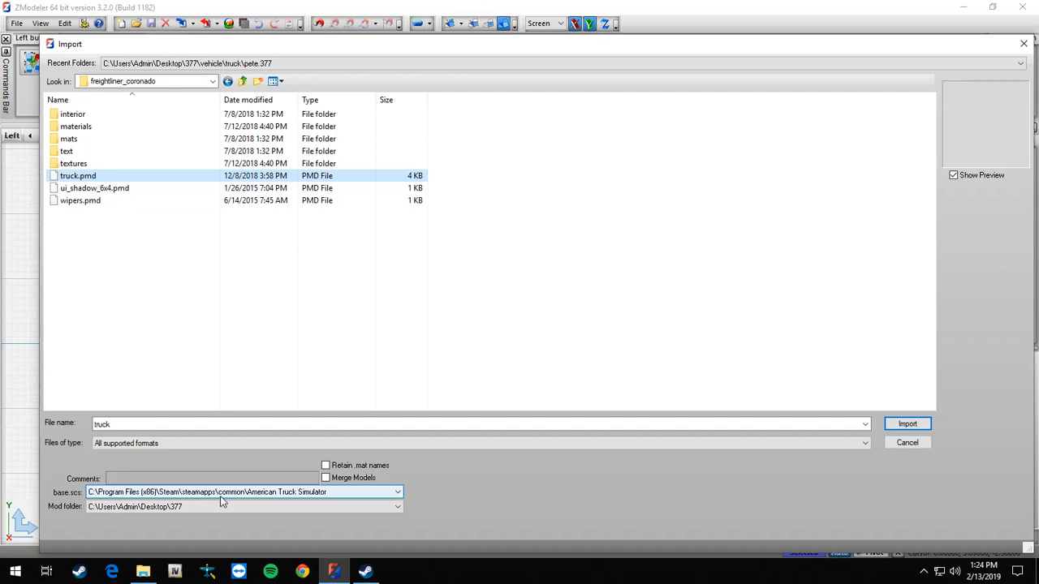
mouse_move(263, 497)
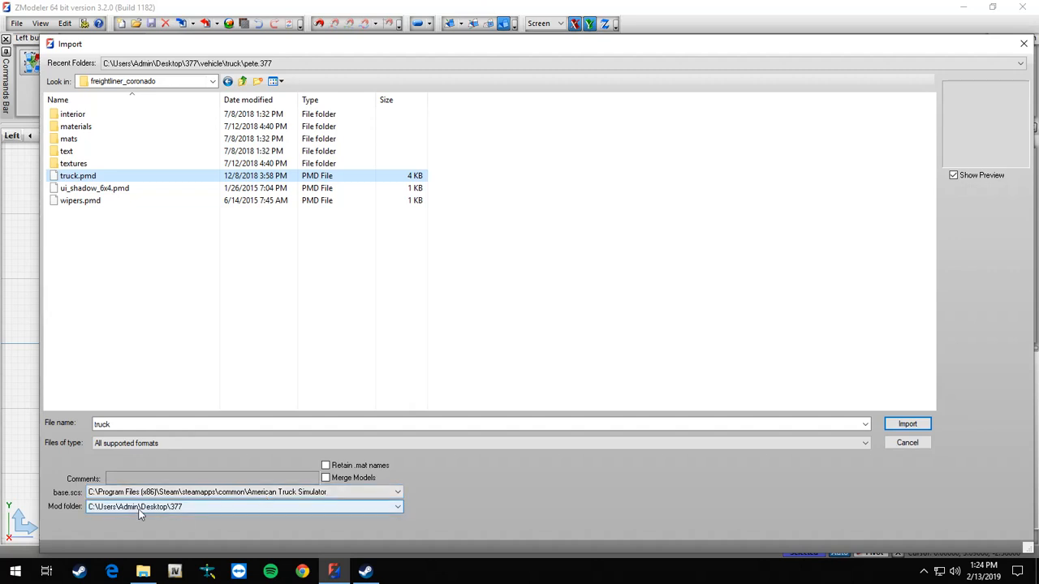
Set the Mod folder to Desktop\freightliner through the <Browse...> option.
click(397, 506)
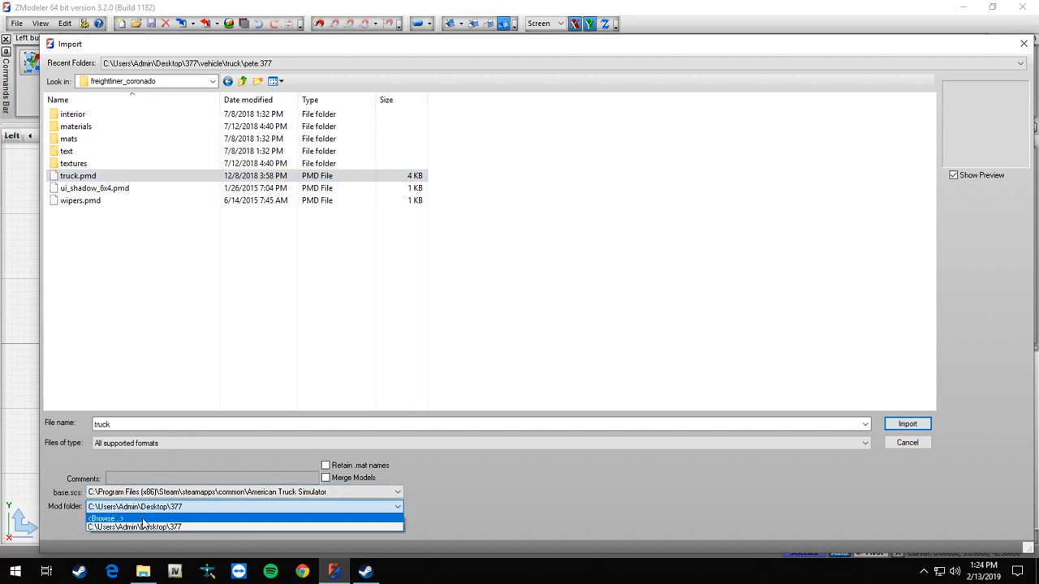
click(106, 518)
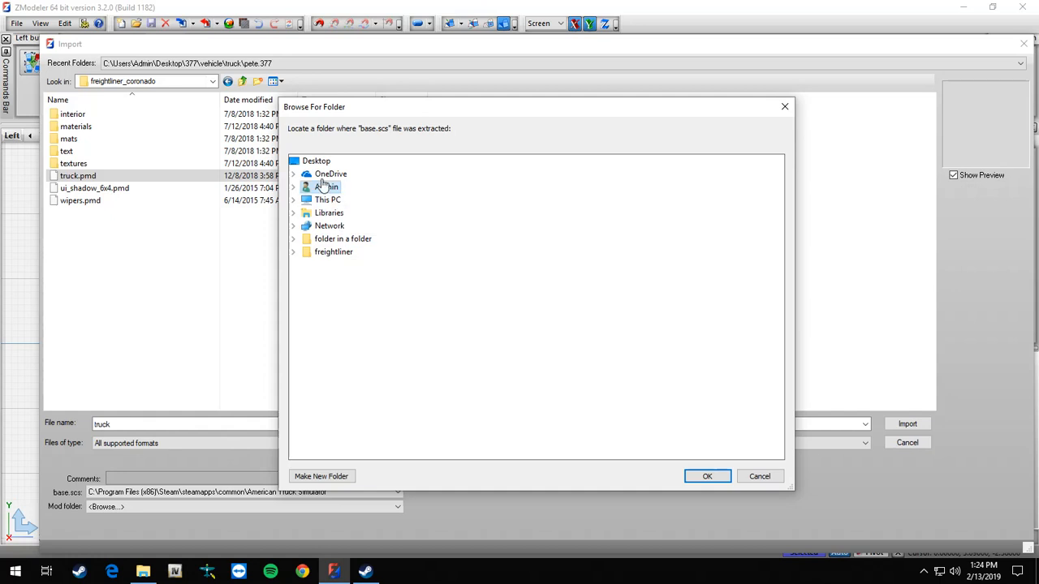
click(293, 252)
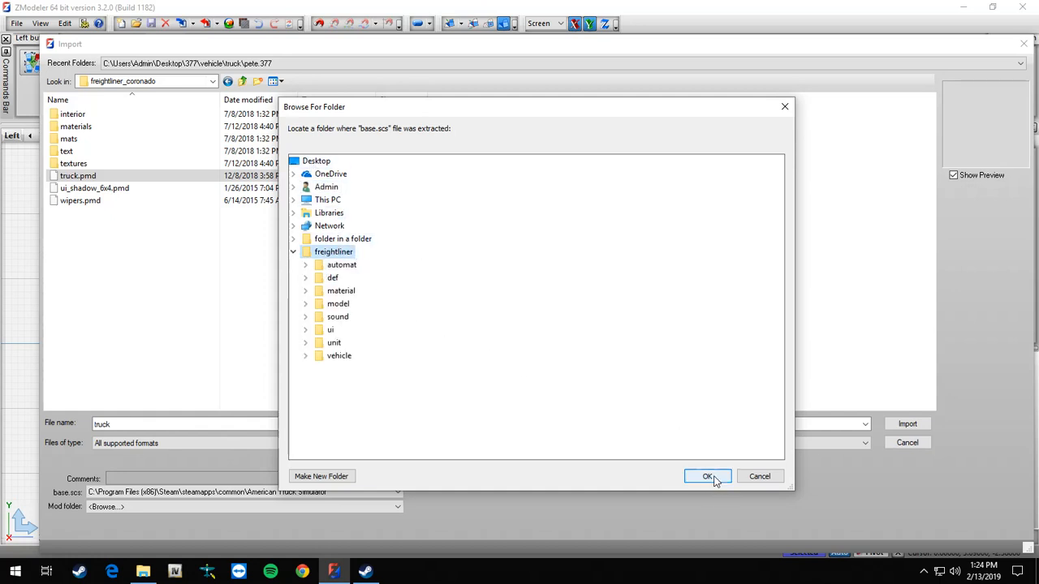
click(707, 476)
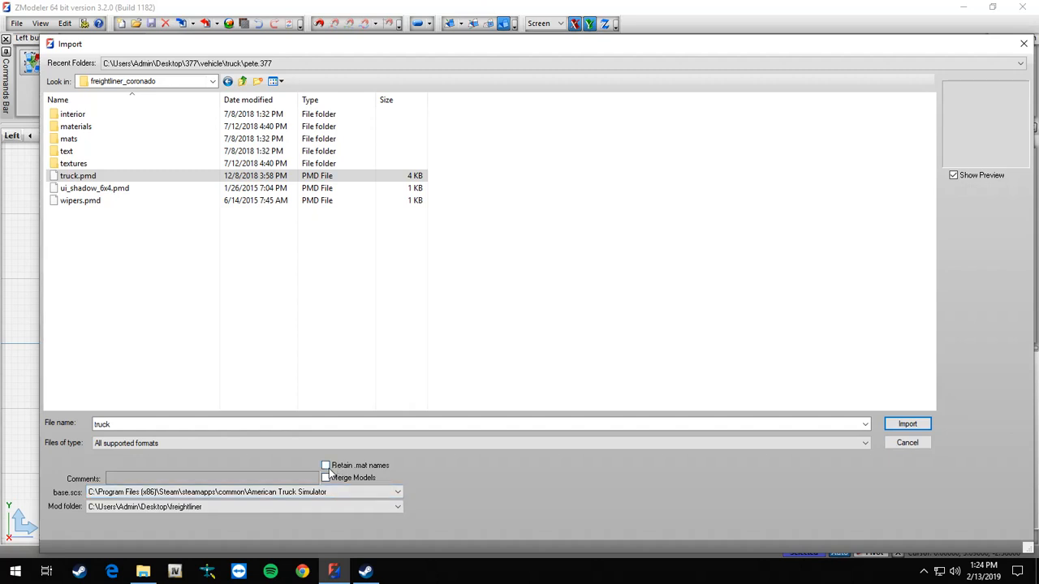
Import truck.pmd with Retain .mat names ticked.
click(326, 465)
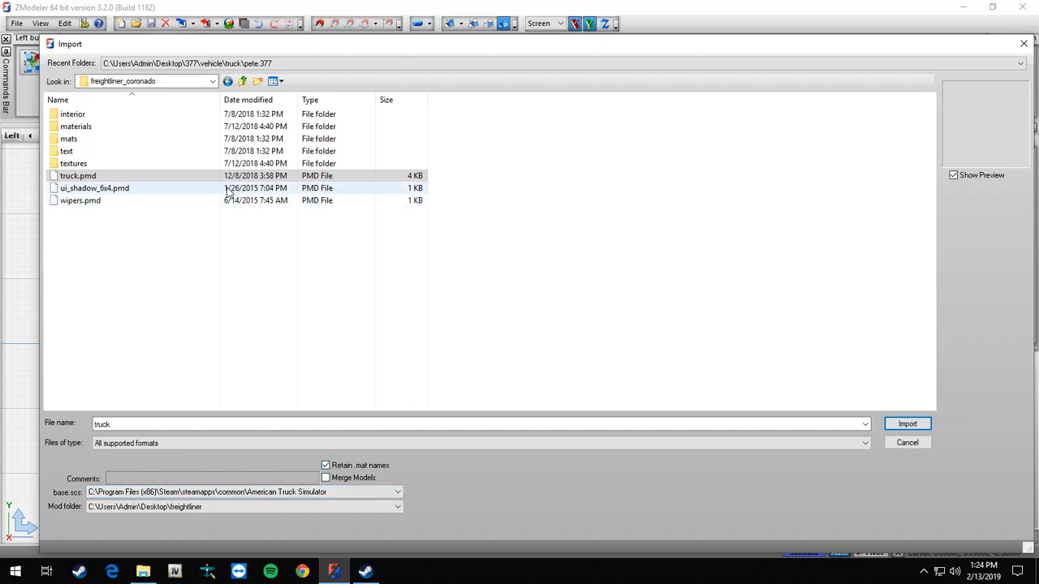
click(78, 176)
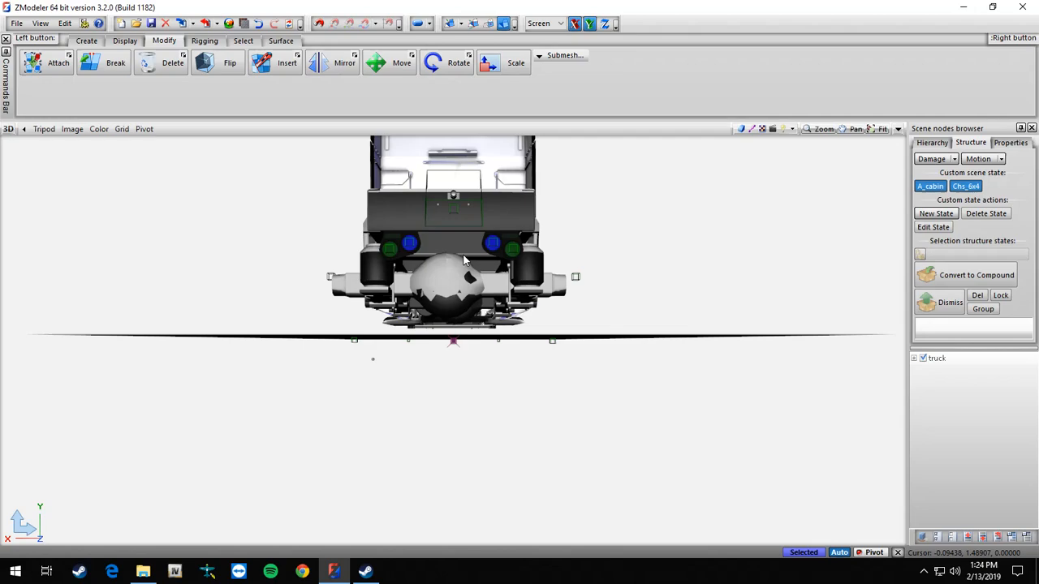
Orbit the truck, then switch the viewport to the Left view.
drag(463, 260, 337, 284)
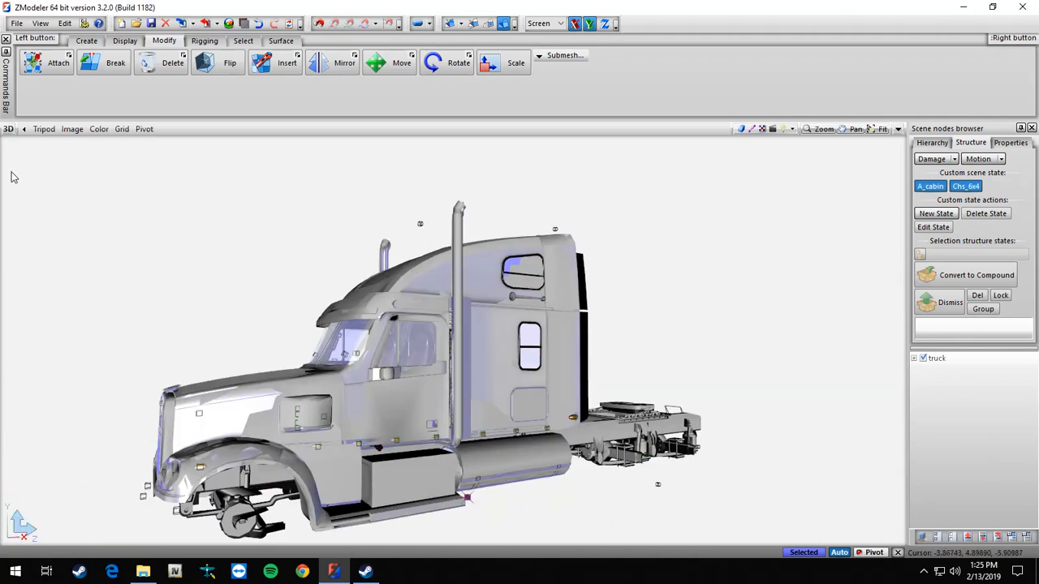
click(8, 130)
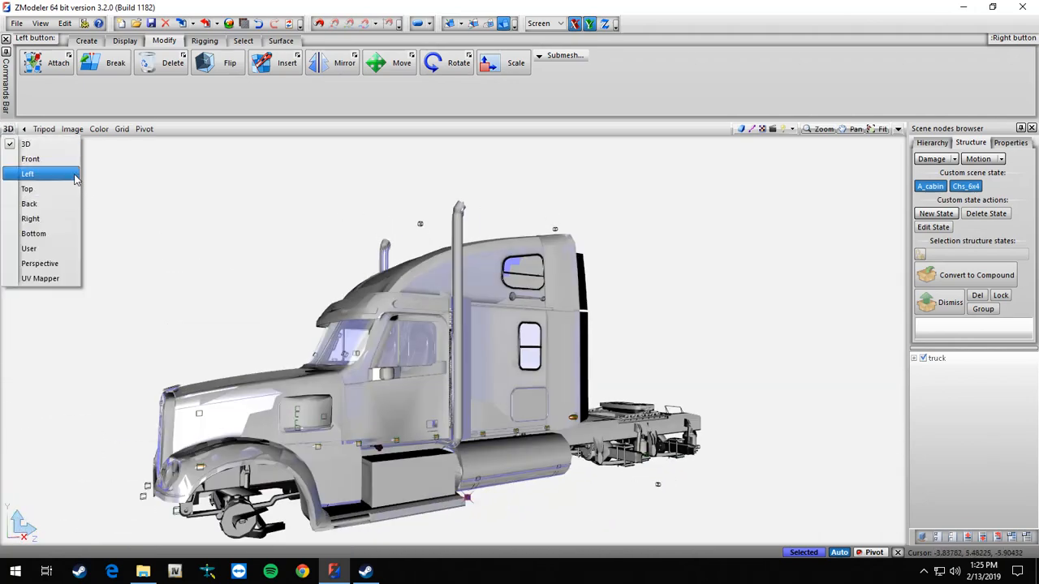
click(27, 173)
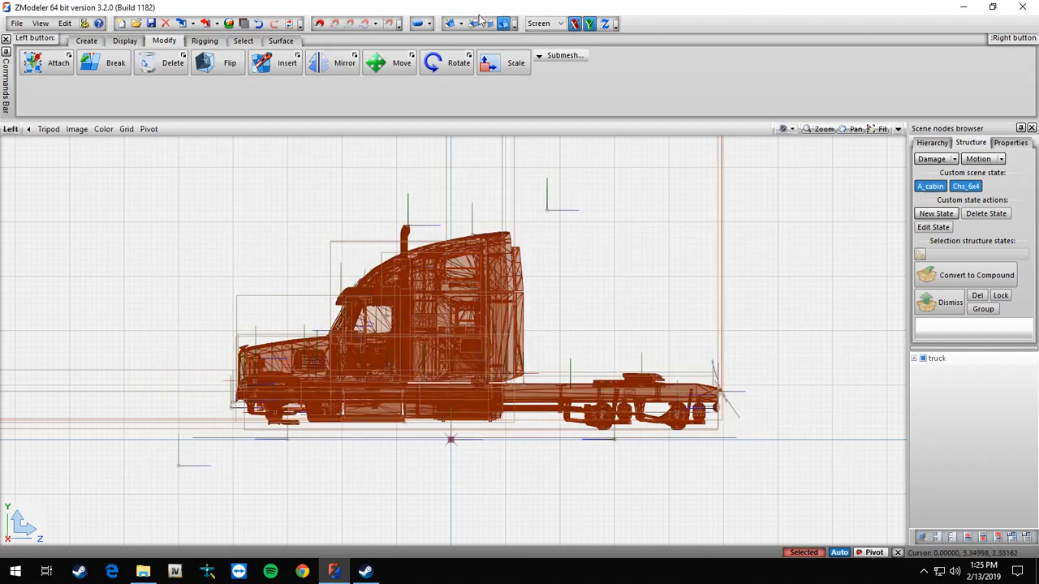
Move the rear chassis section backward to extend the frame behind the cab.
click(452, 23)
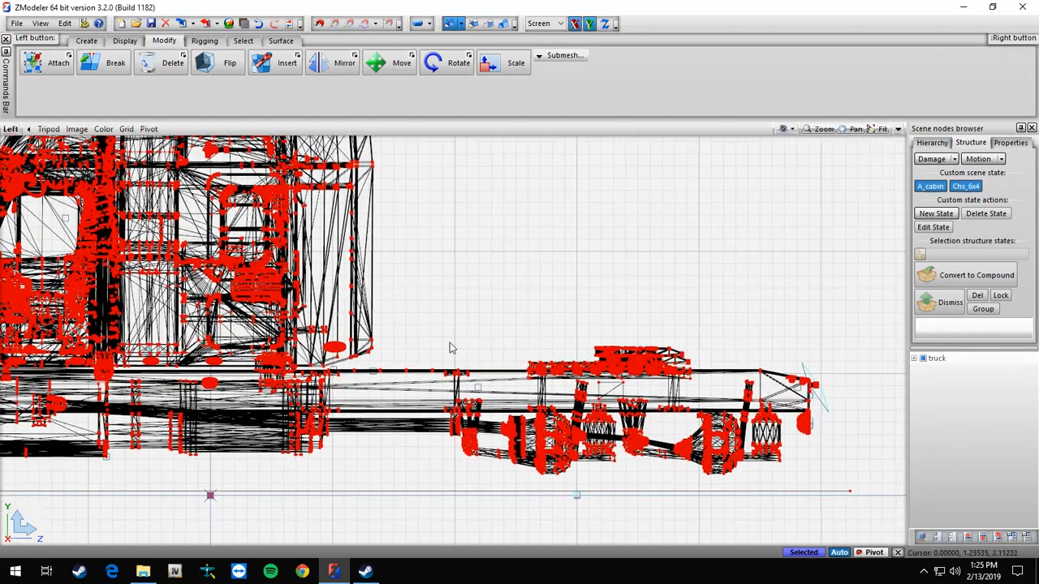
drag(396, 290, 847, 525)
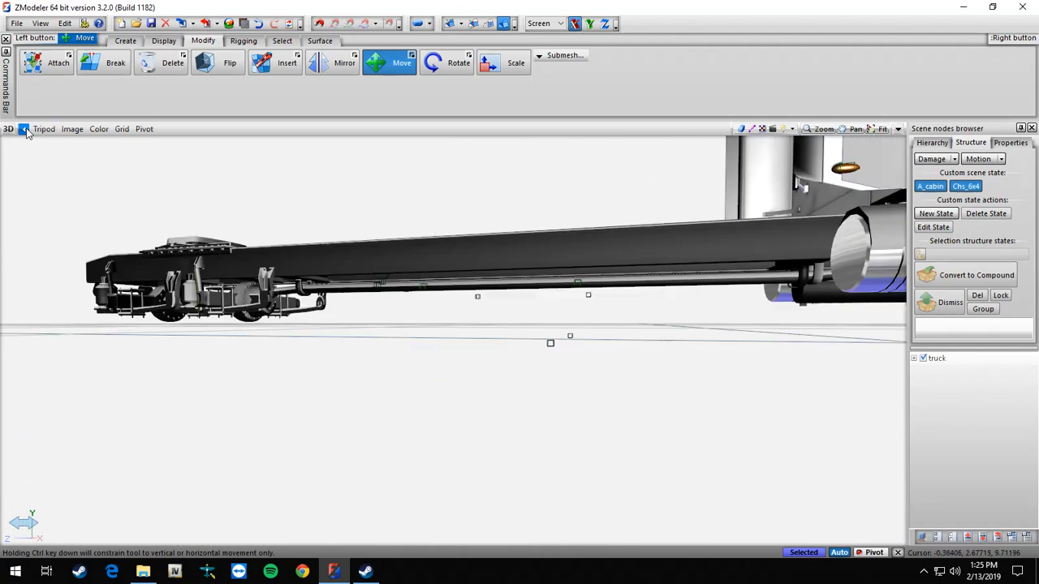
Expand the truck's Chs_base nodes and hide Chs_base 29 and Chs_base 31.
click(8, 128)
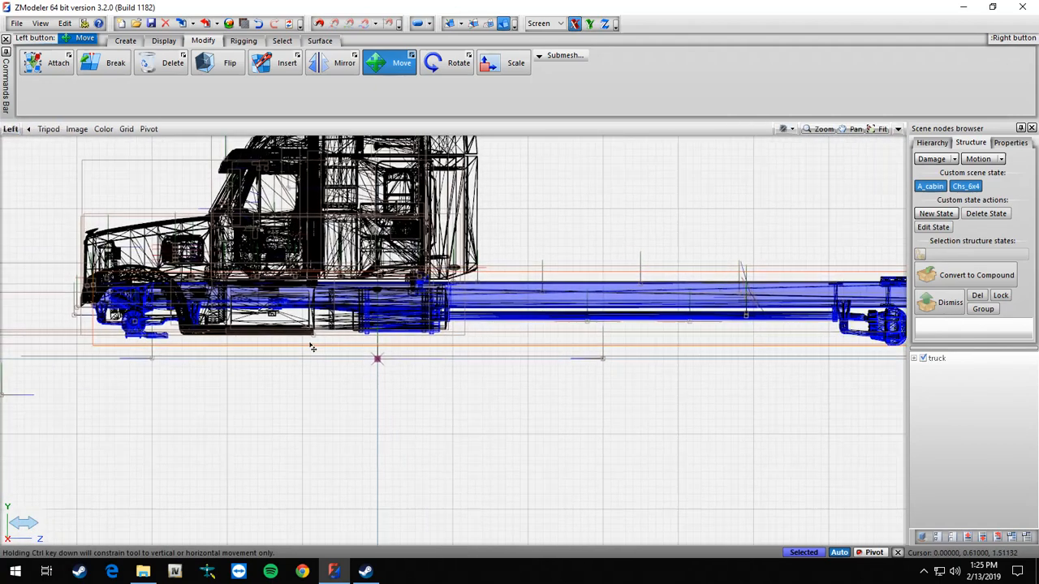
click(932, 142)
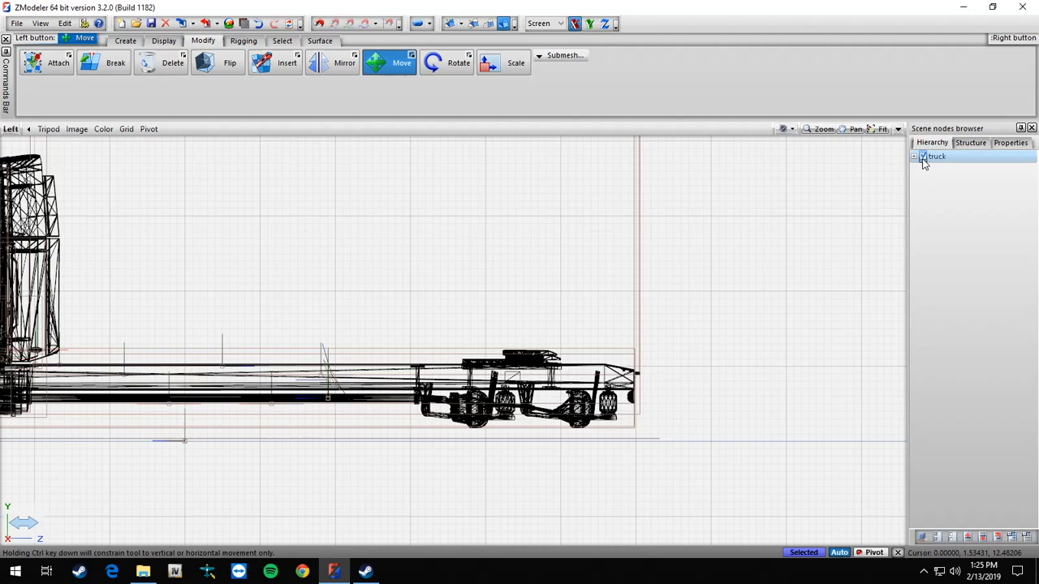
click(922, 156)
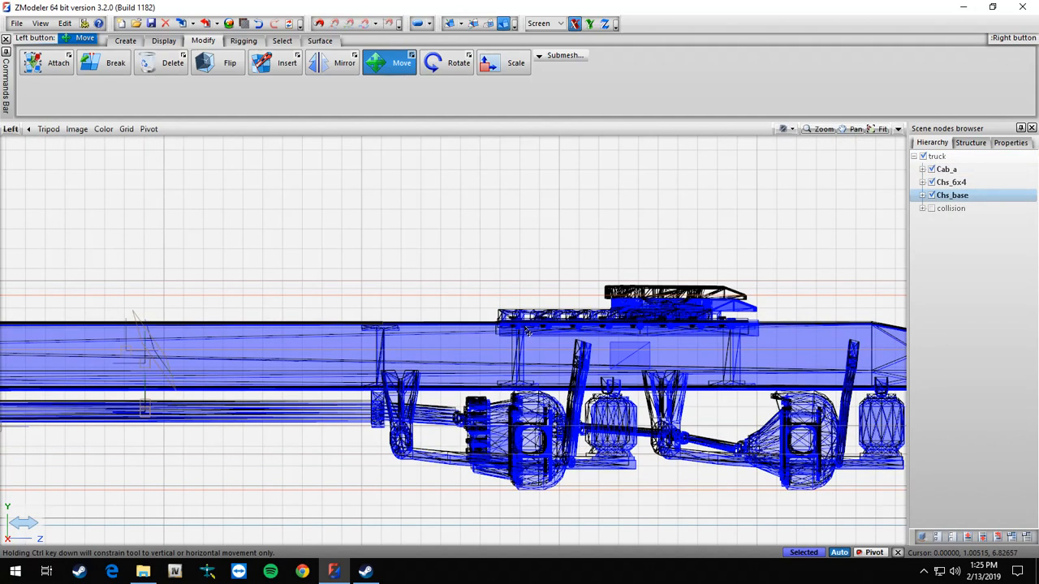
mouse_move(703, 272)
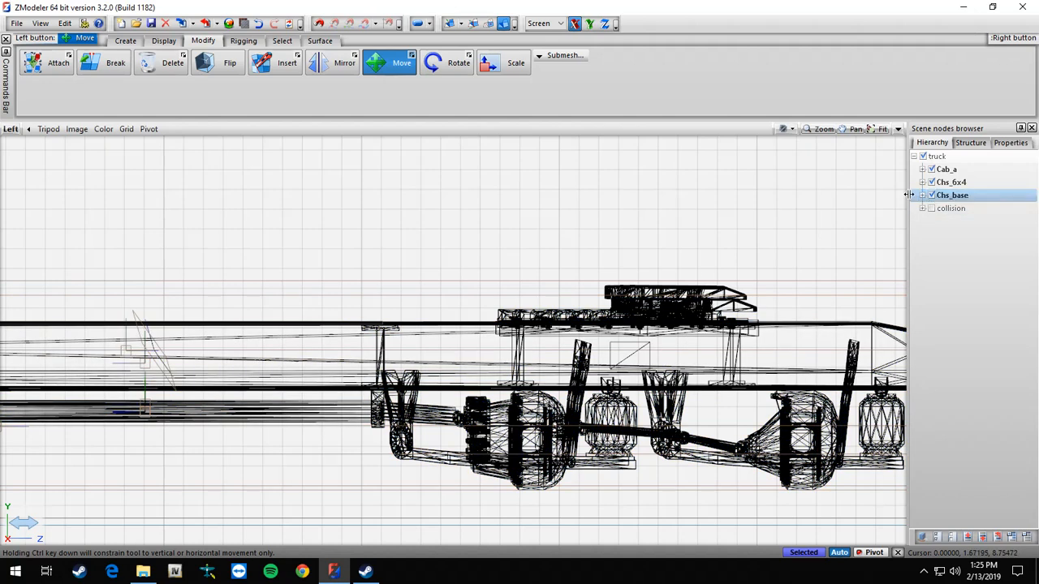
scroll(down, 3)
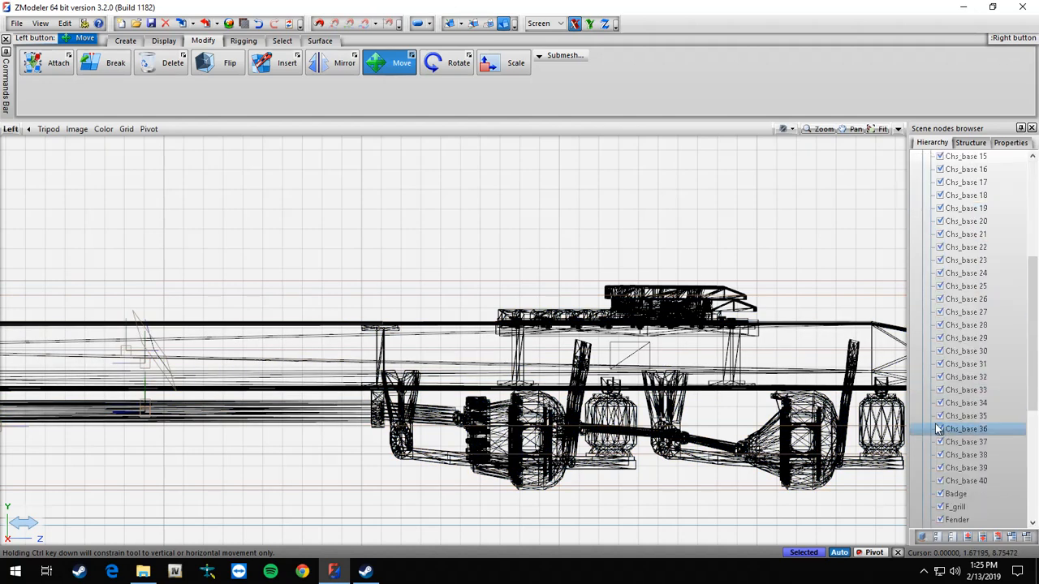
click(966, 338)
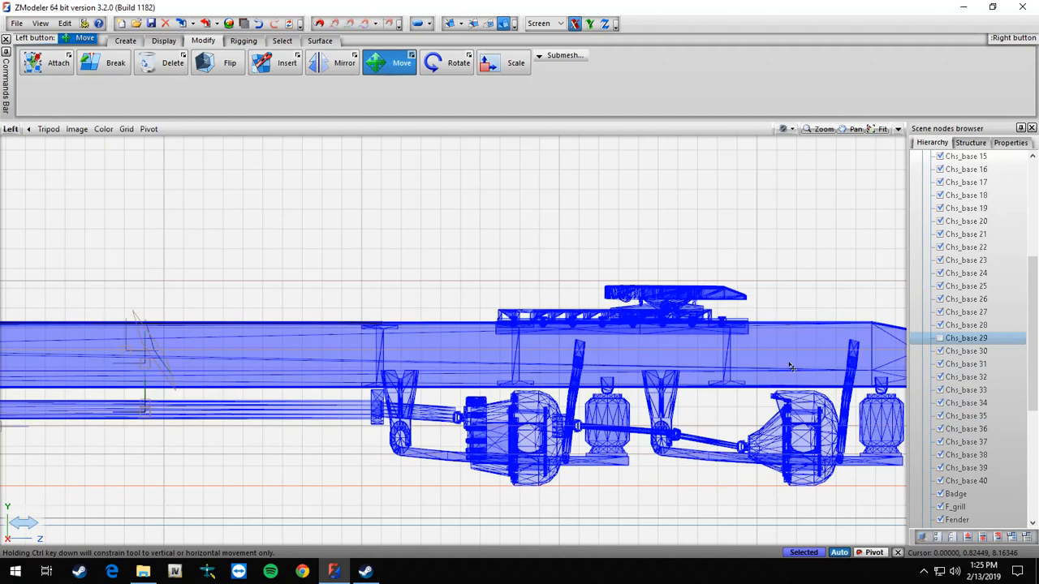
click(967, 363)
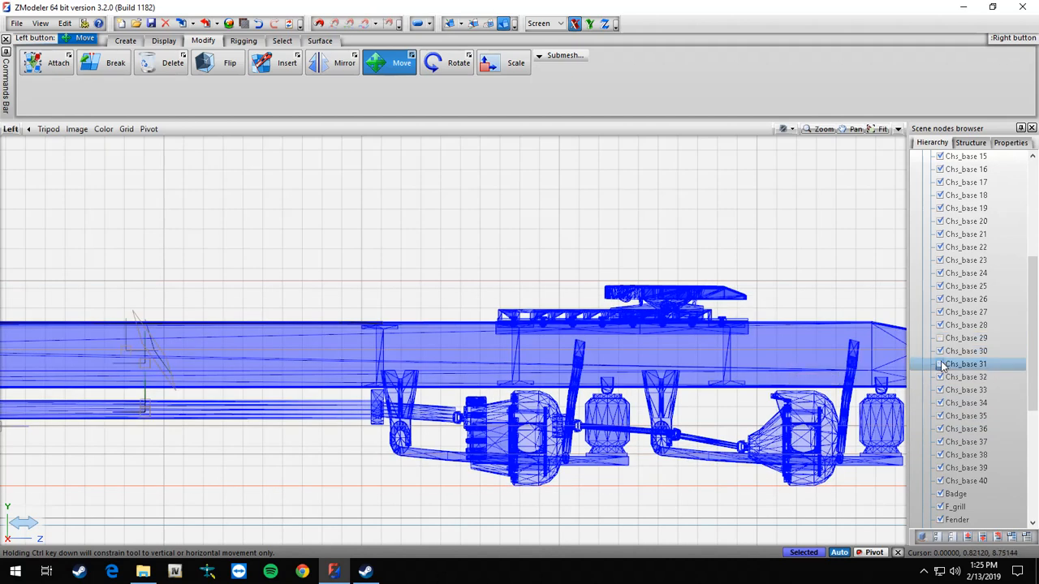
click(966, 377)
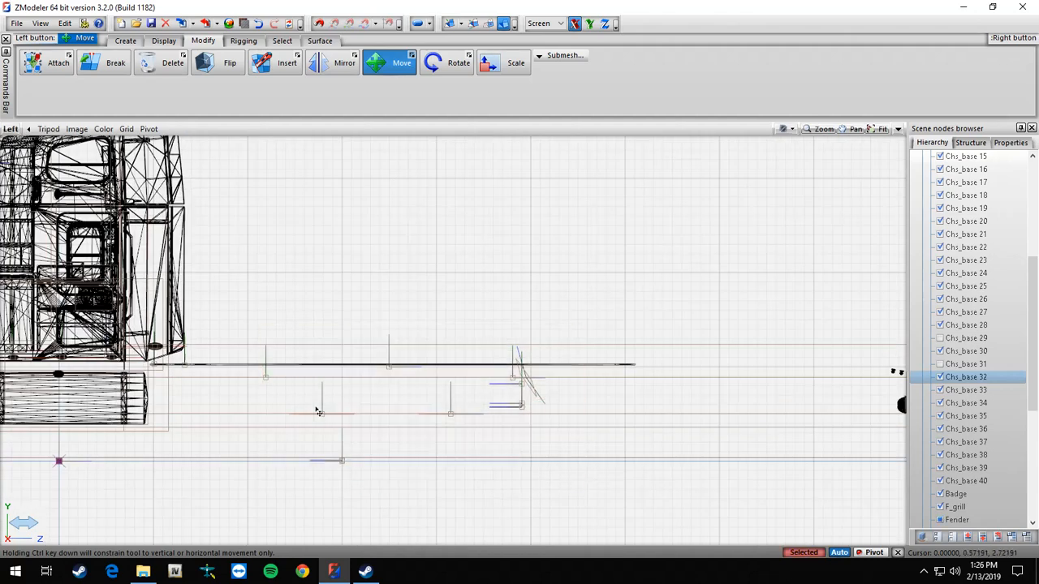
mouse_move(324, 417)
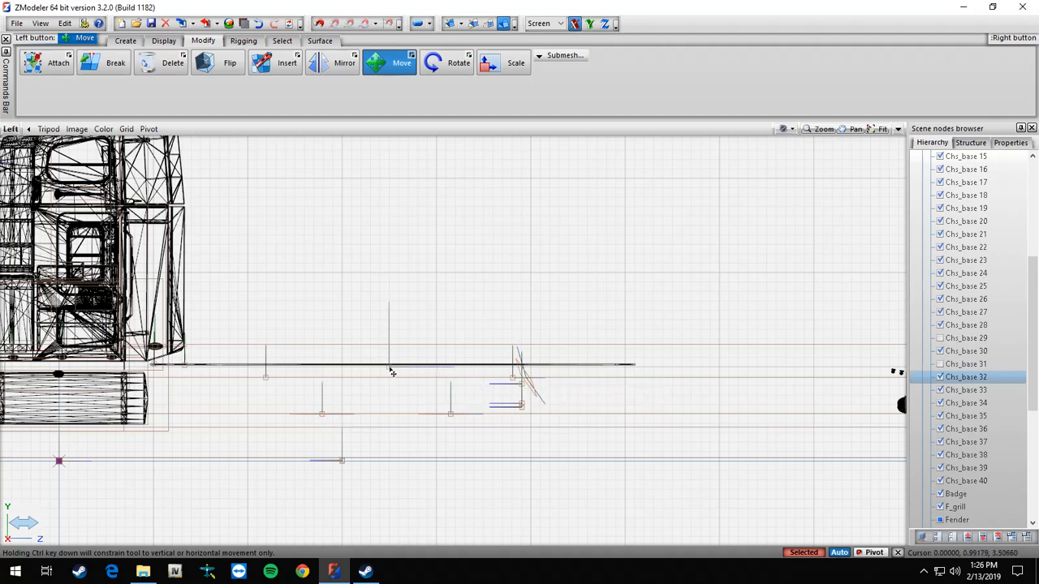
mouse_move(391, 370)
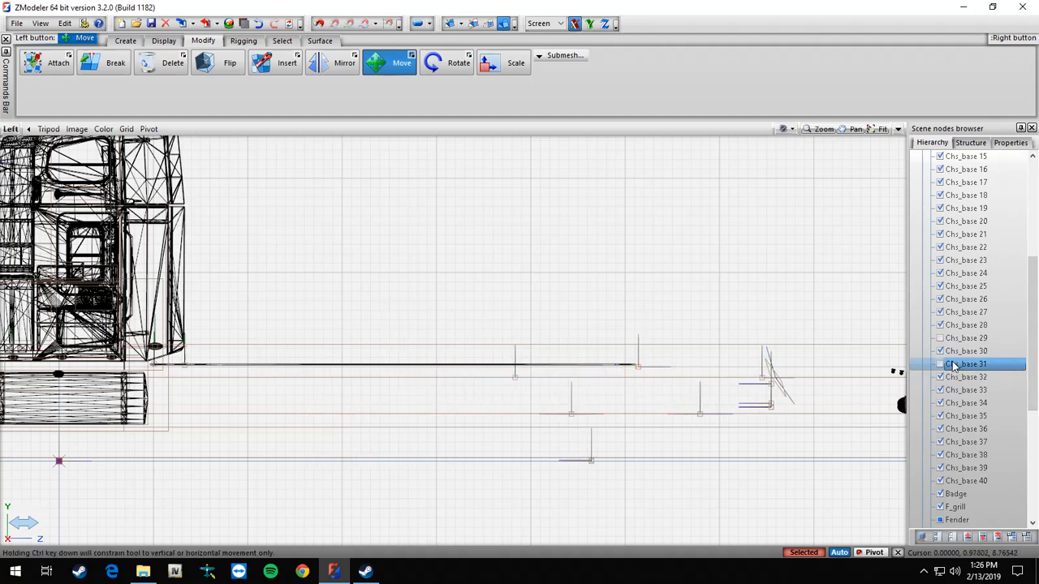
Make Chs_base 31 visible again and bring up the viewport view list.
click(966, 377)
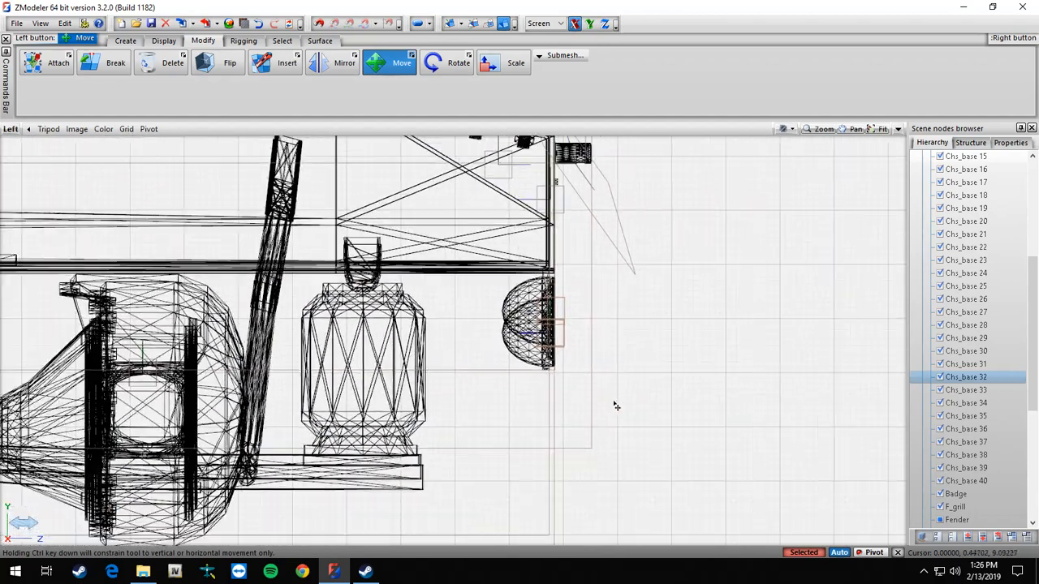
click(11, 130)
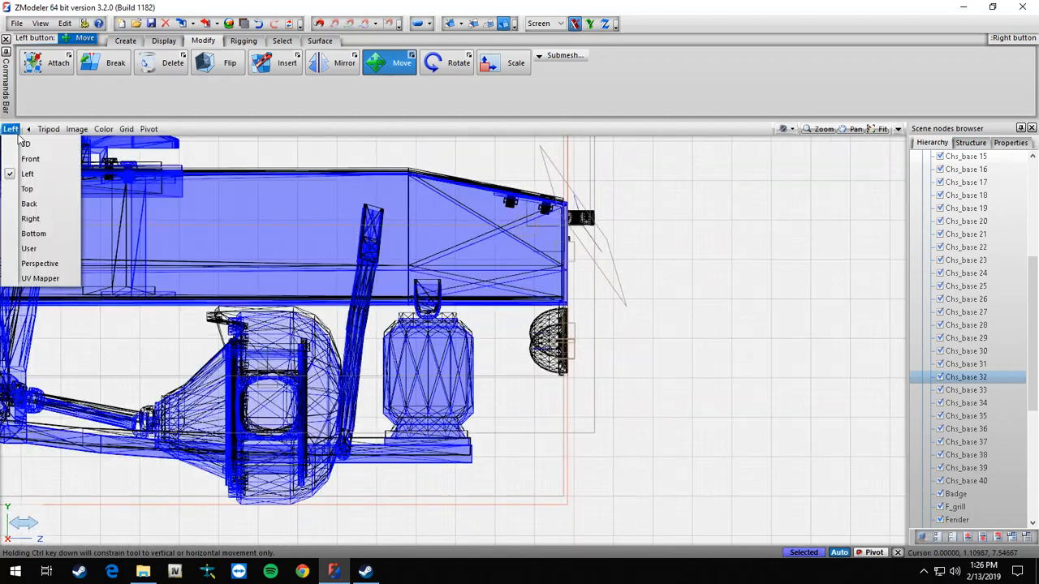
Switch the Left viewport to 3D to view the whole lengthened truck.
click(24, 143)
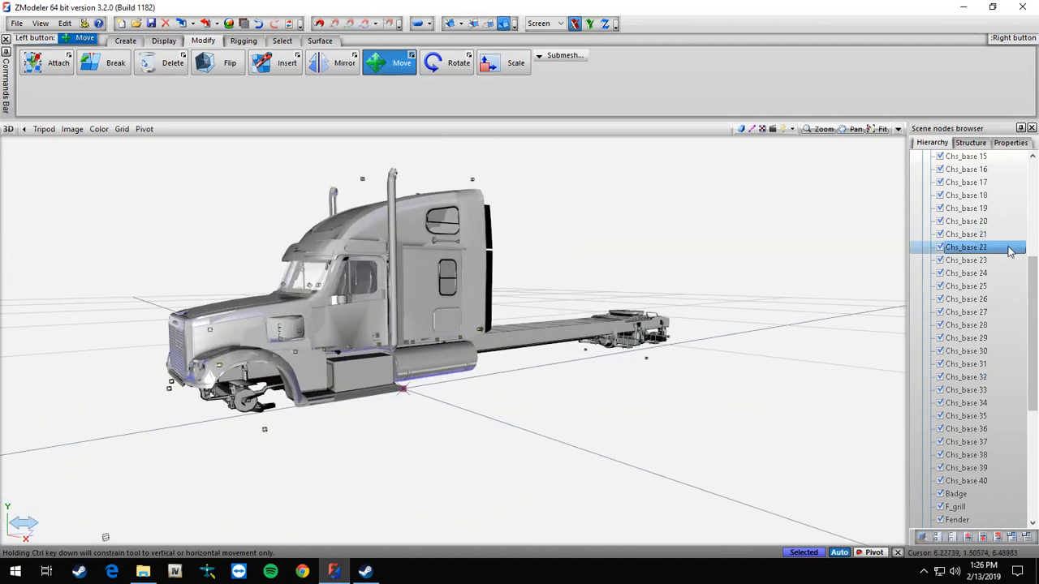
click(913, 156)
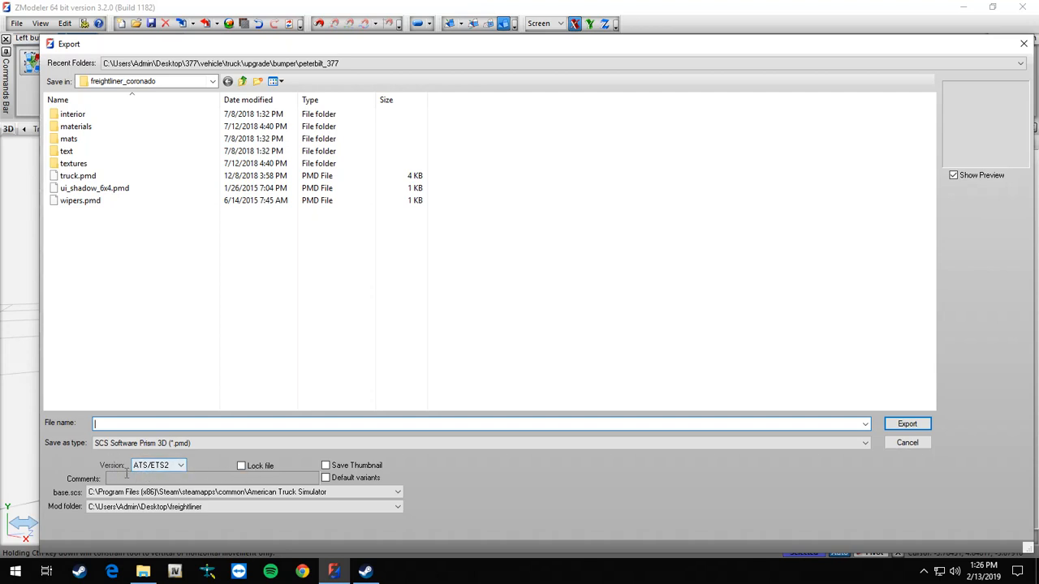
Export as truck.pmd with version ATS/ETS2, replacing the existing file.
click(180, 465)
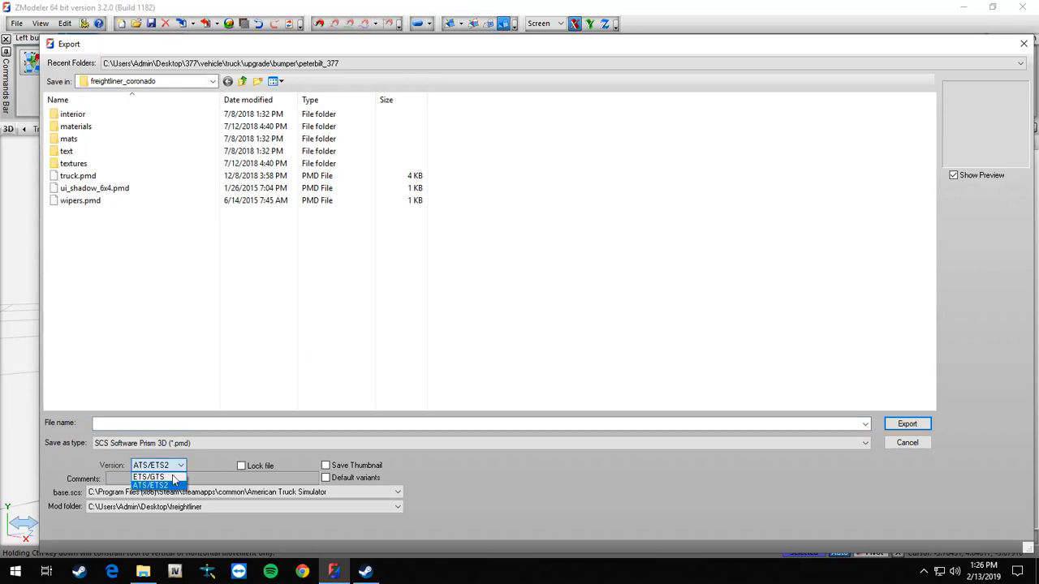
mouse_move(152, 488)
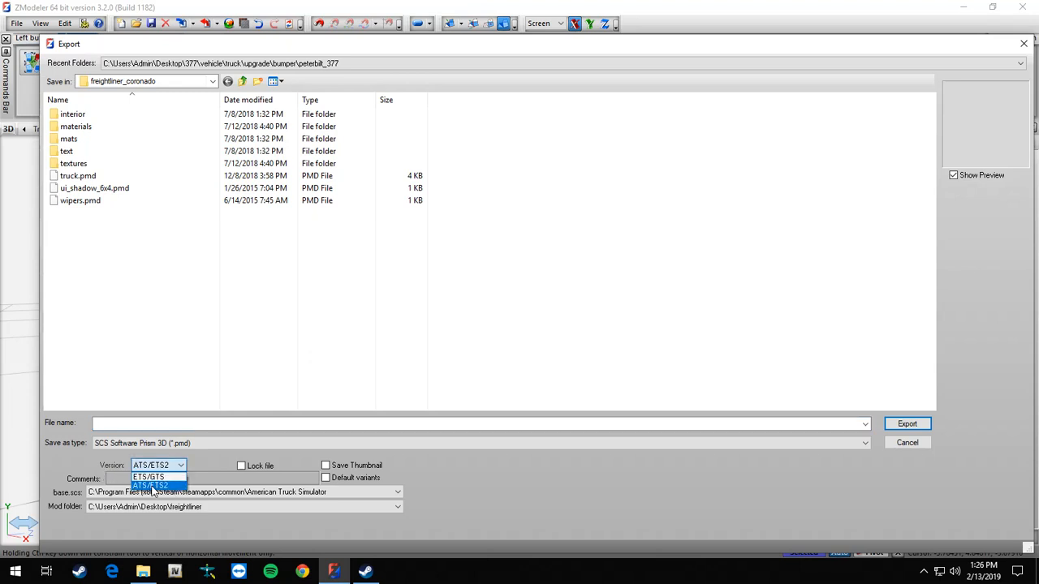
click(149, 485)
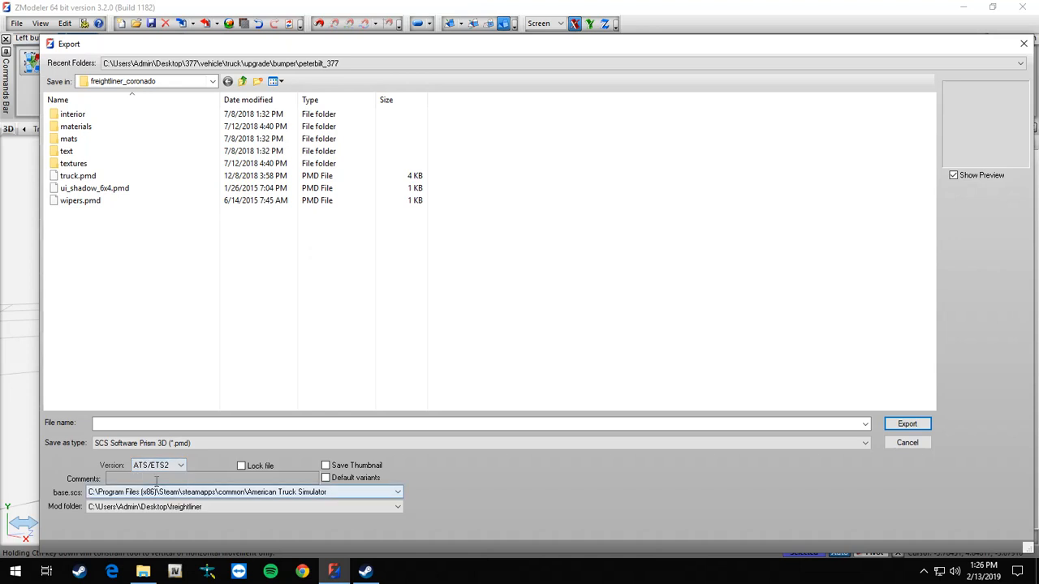
click(180, 464)
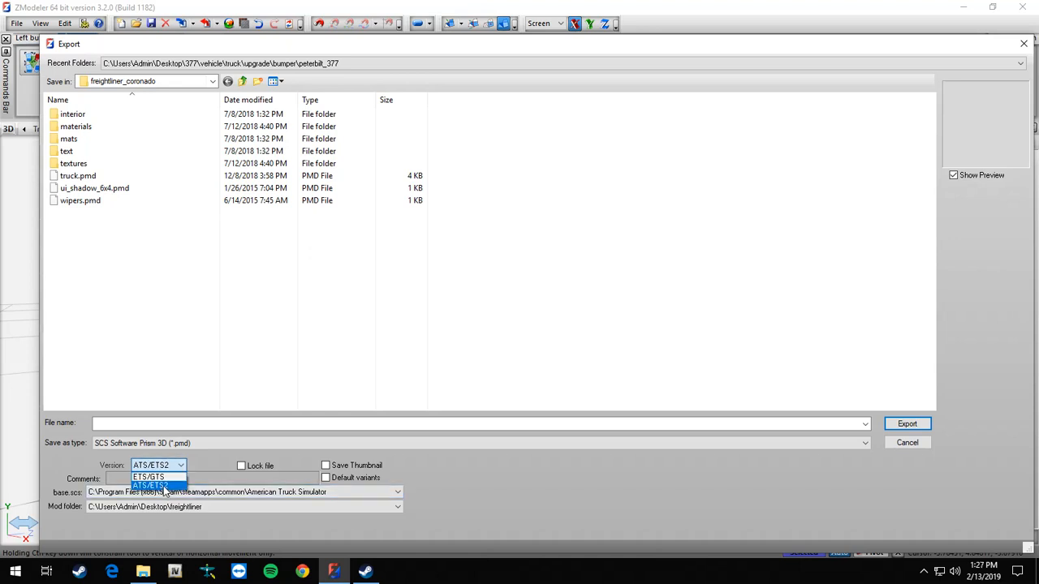
click(150, 485)
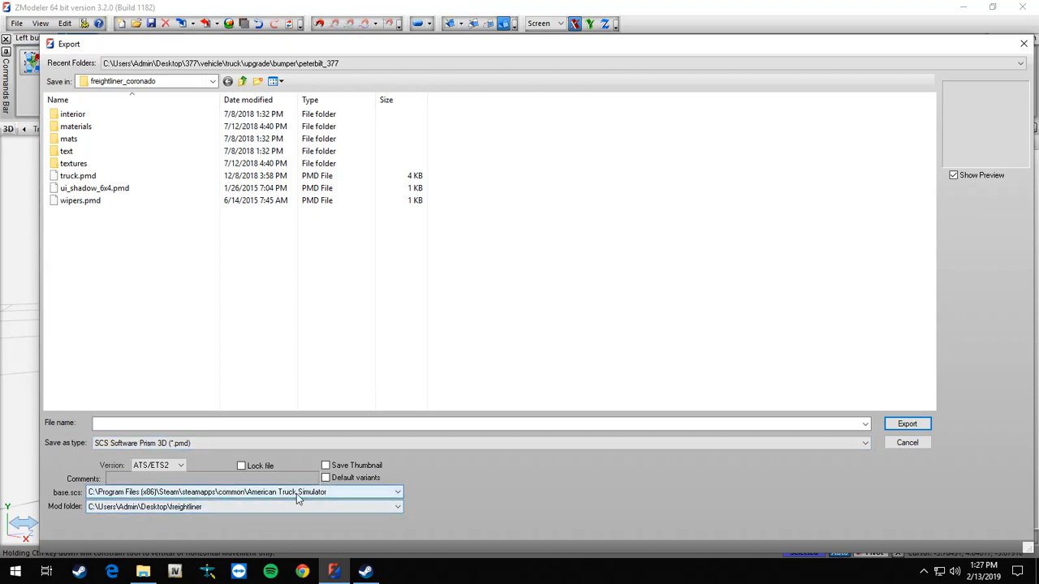
click(78, 175)
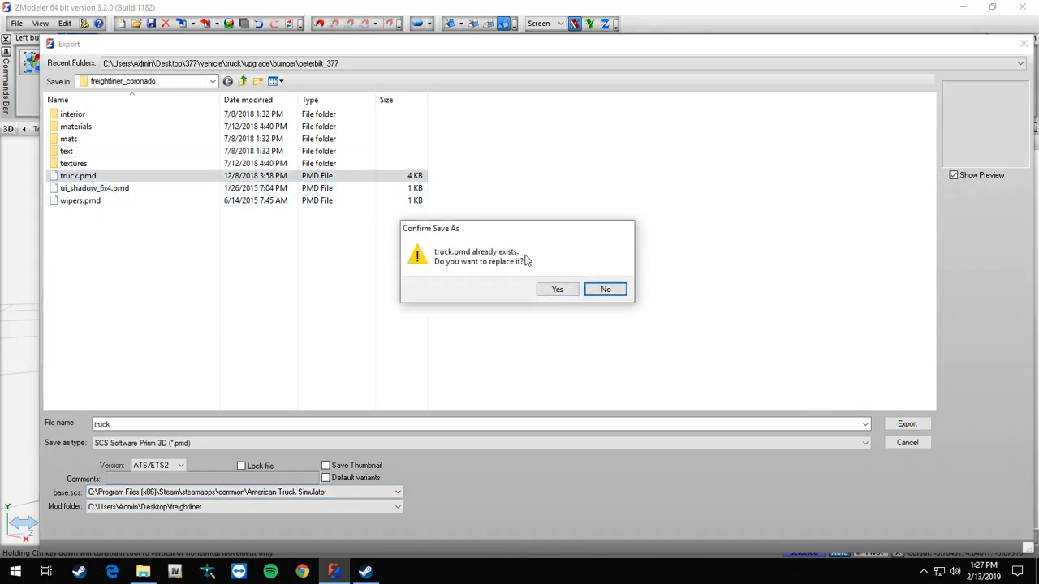
click(557, 289)
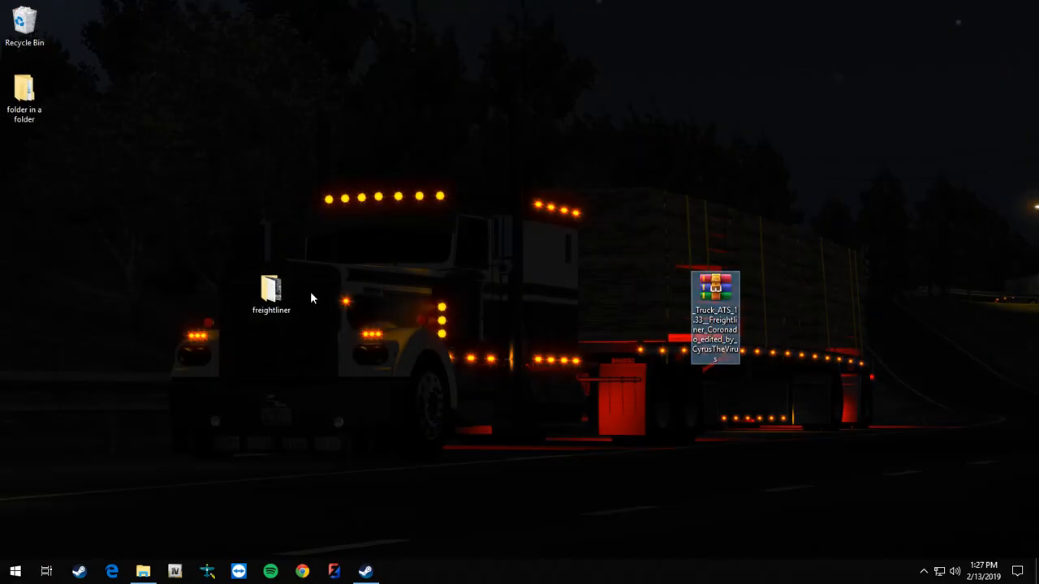
Browse freightliner > vehicle > freightliner_coronado and select the new truck.pmg.
double_click(271, 288)
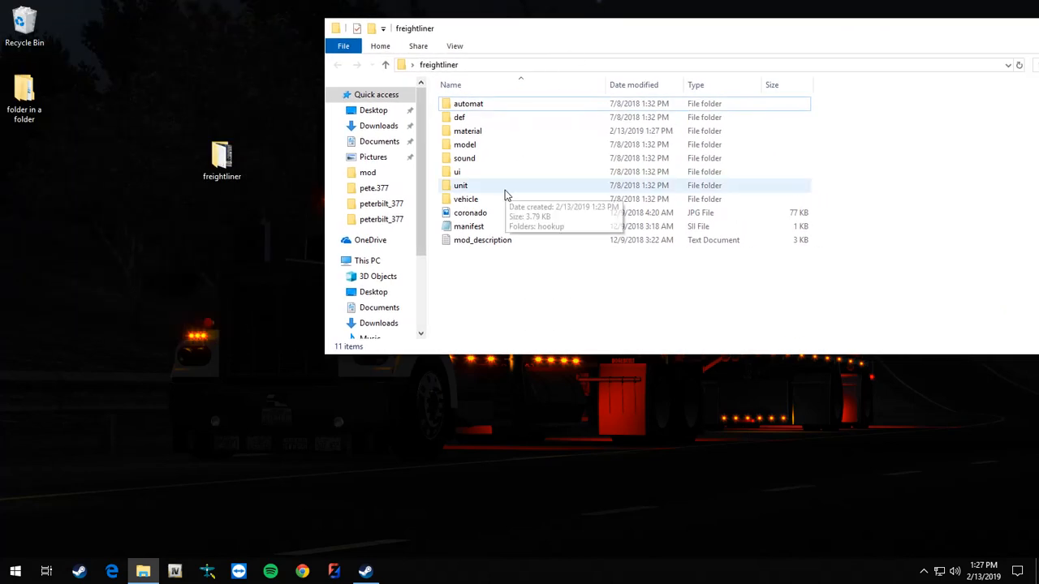
double_click(466, 199)
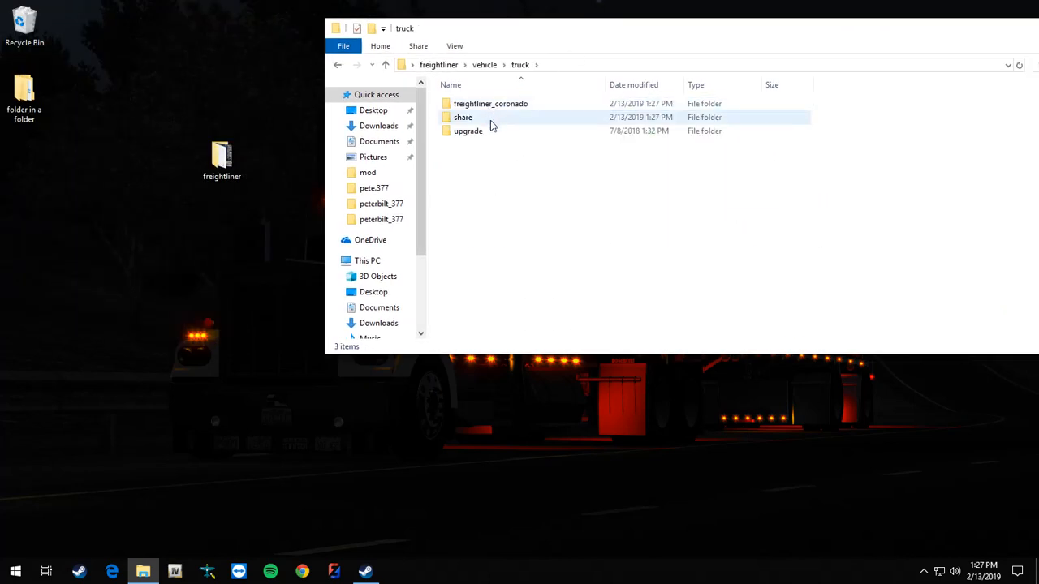
double_click(489, 103)
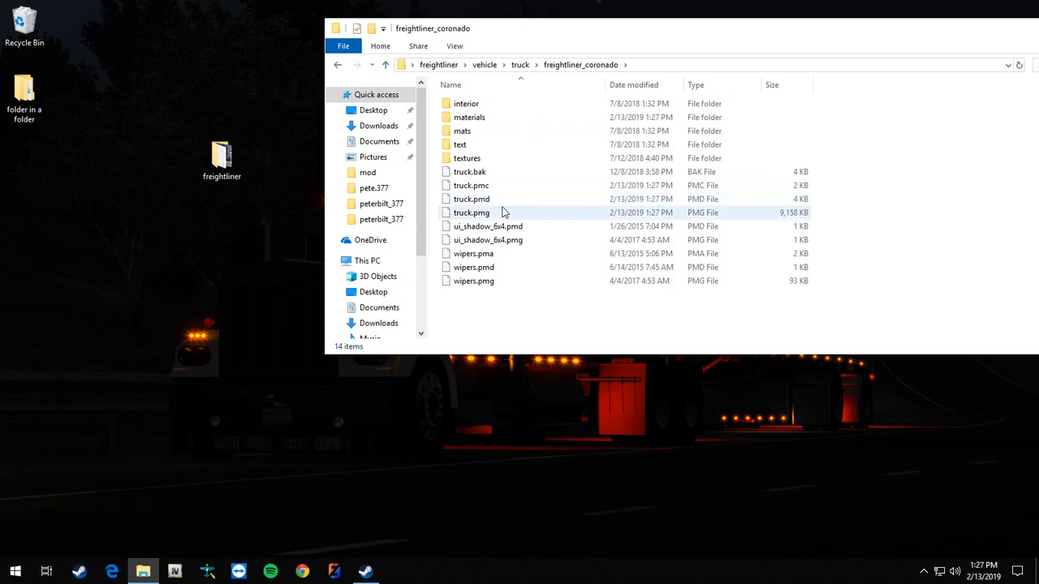
click(471, 212)
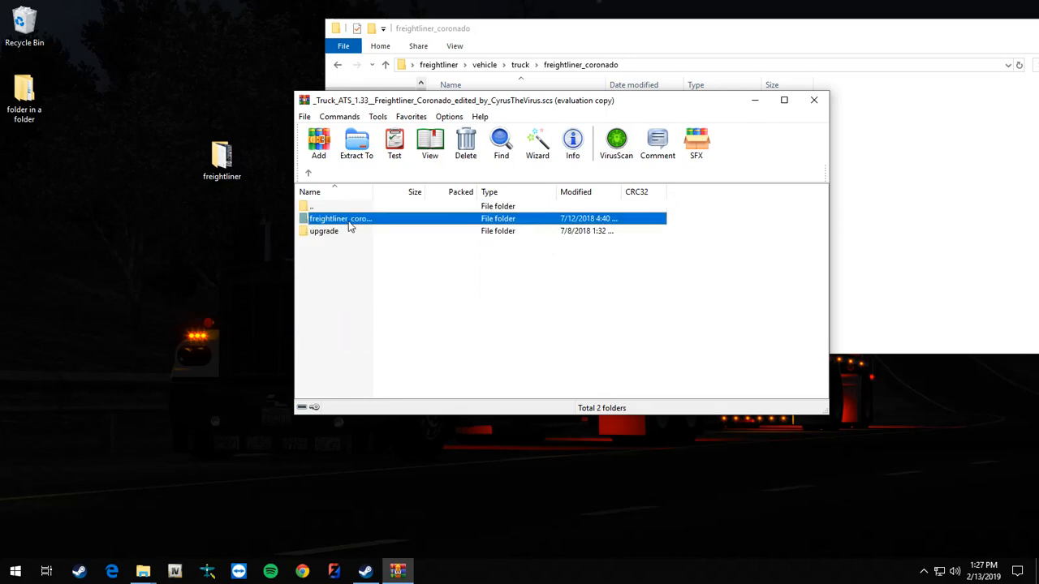
Add truck.pmg to the archive's Coronado folder using Store compression, then close WinRAR.
double_click(340, 219)
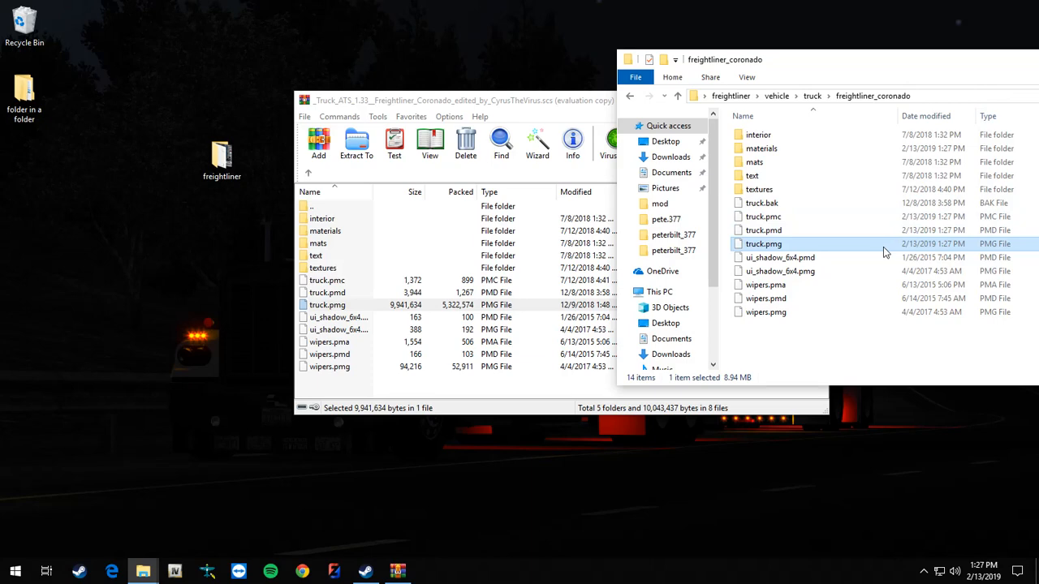
click(534, 282)
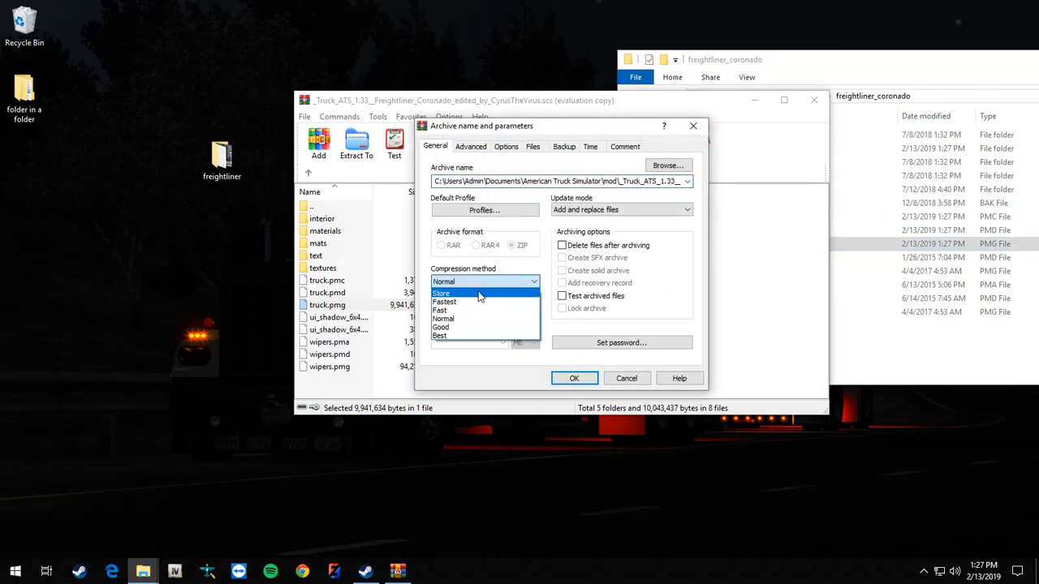
click(443, 292)
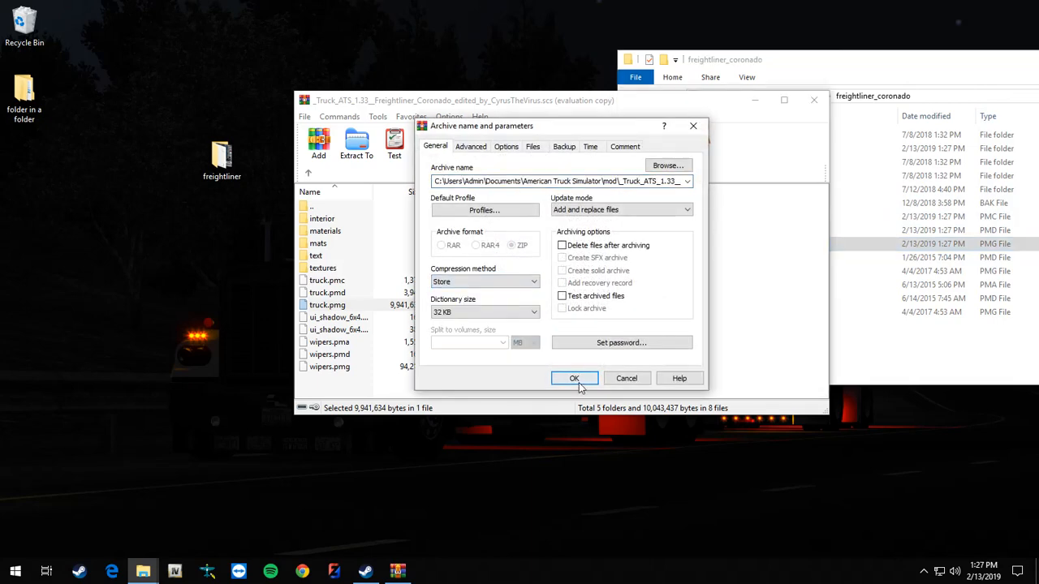
click(574, 378)
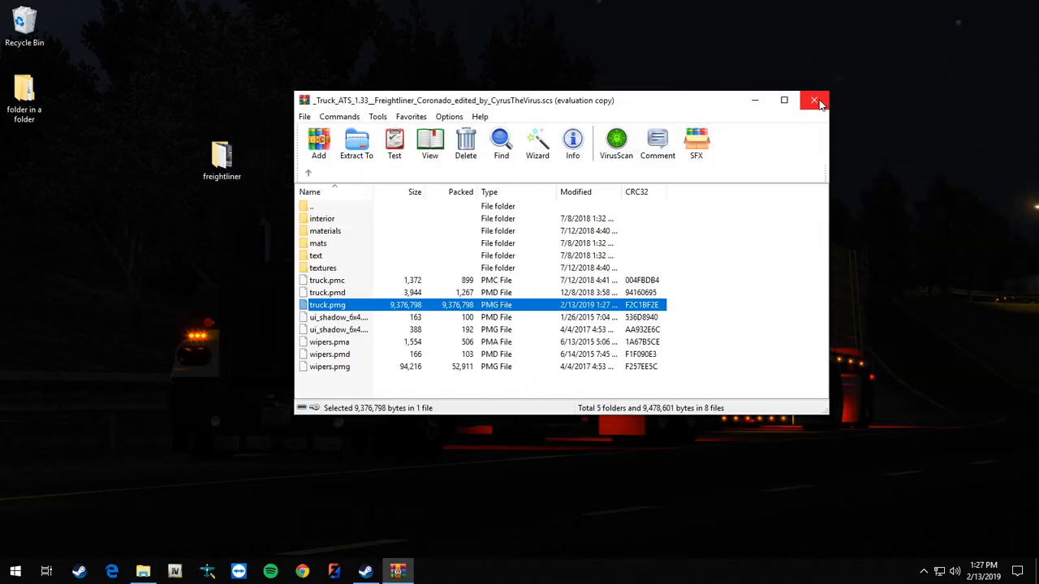
click(815, 100)
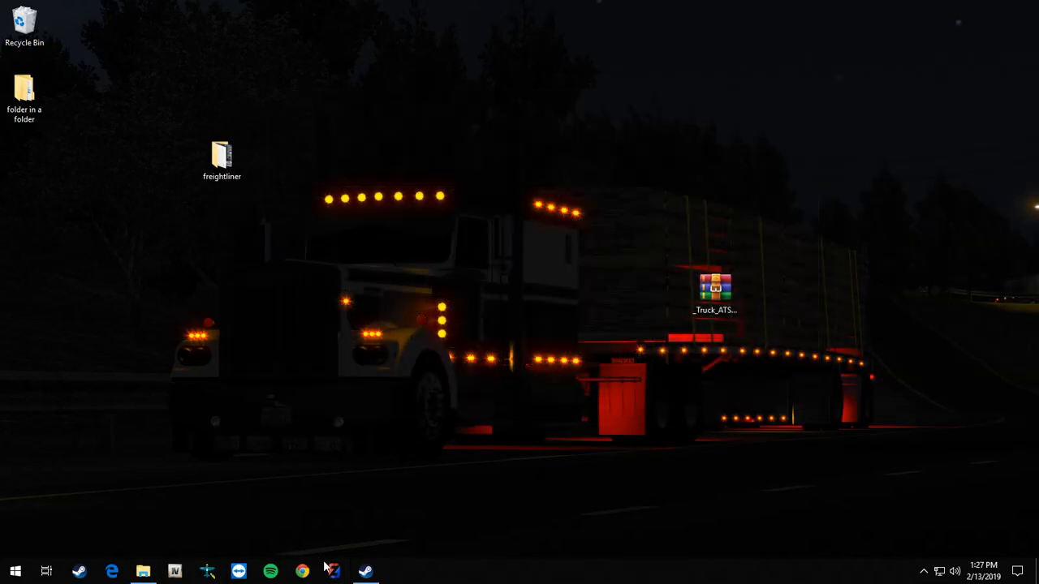